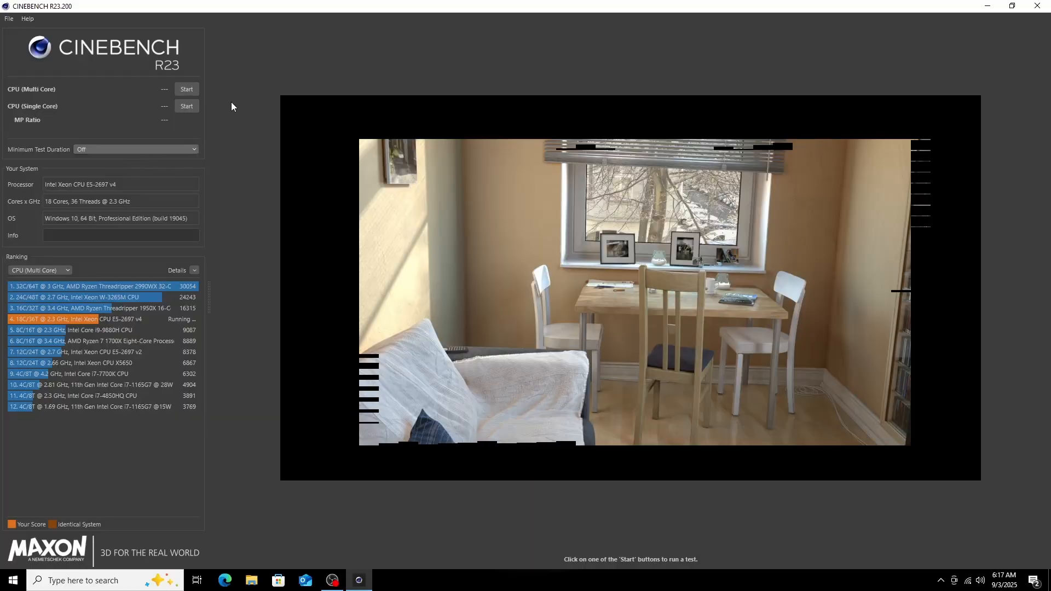
# Step: Let the multi-core render finish at 14308 pts and close Cinebench R23
pyautogui.click(187, 89)
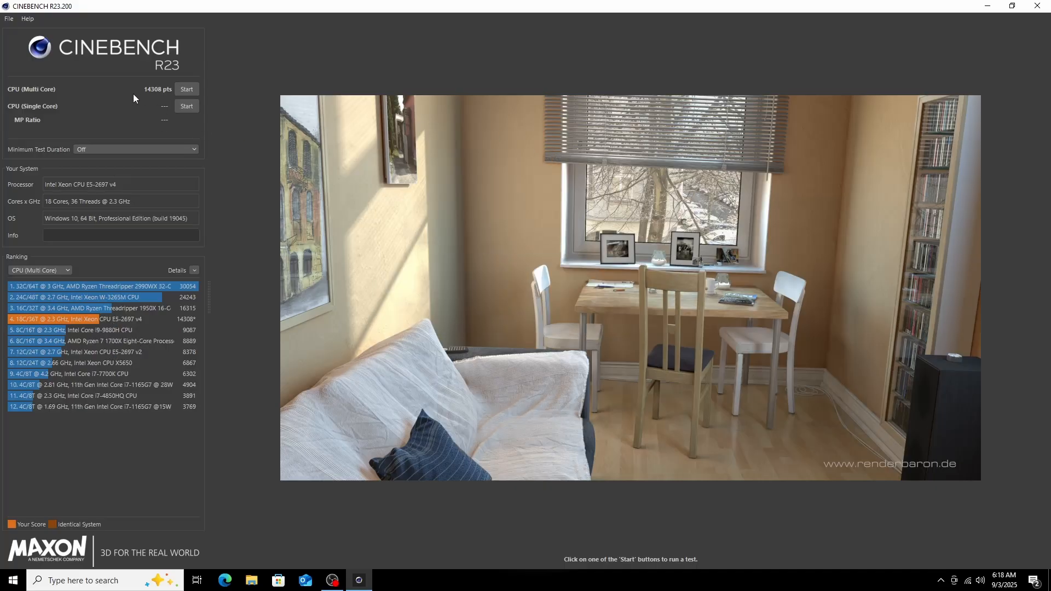
pyautogui.moveTo(962, 27)
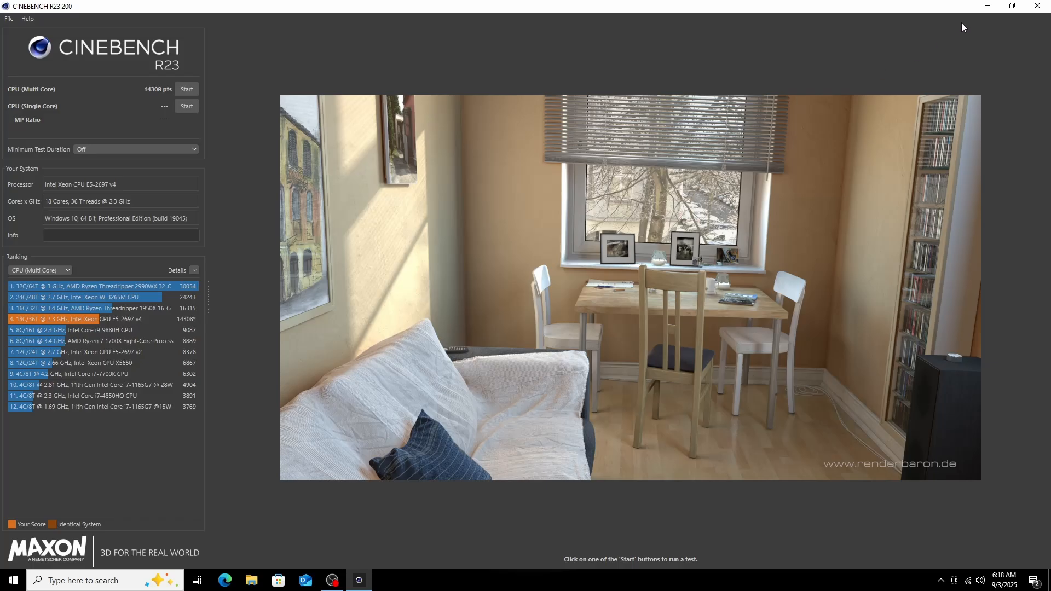
pyautogui.click(359, 580)
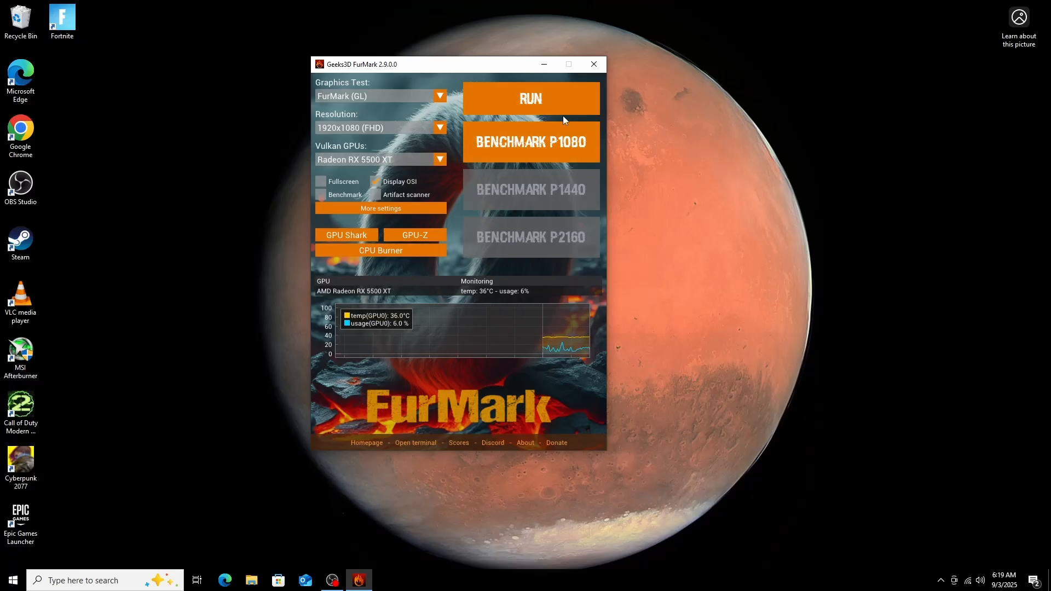
# Step: Run the FurMark (GL) stress test on the RX 5500 XT at 1920x1080
pyautogui.click(530, 98)
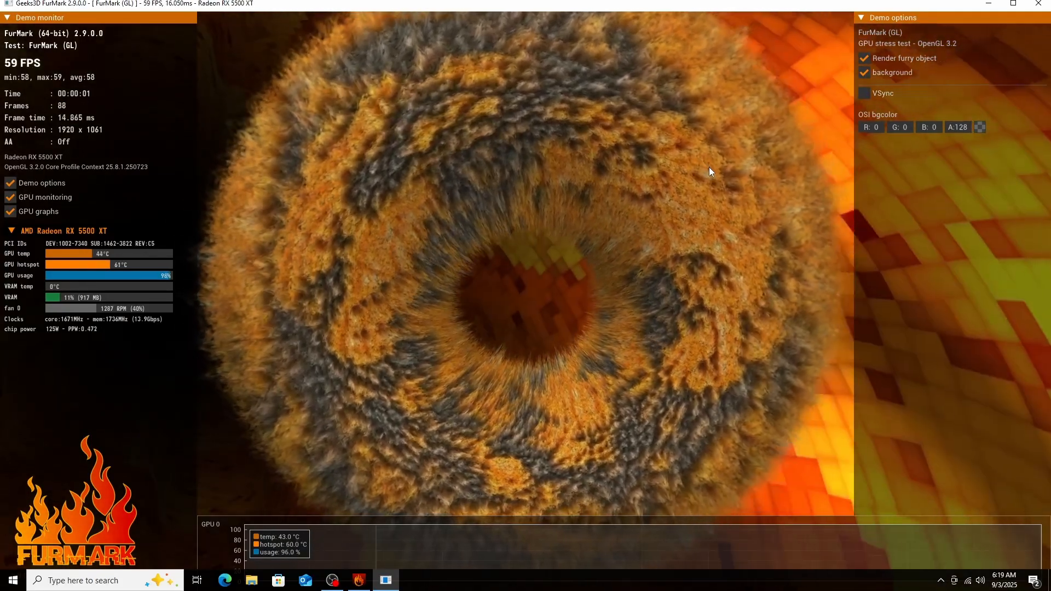
pyautogui.moveTo(147, 371)
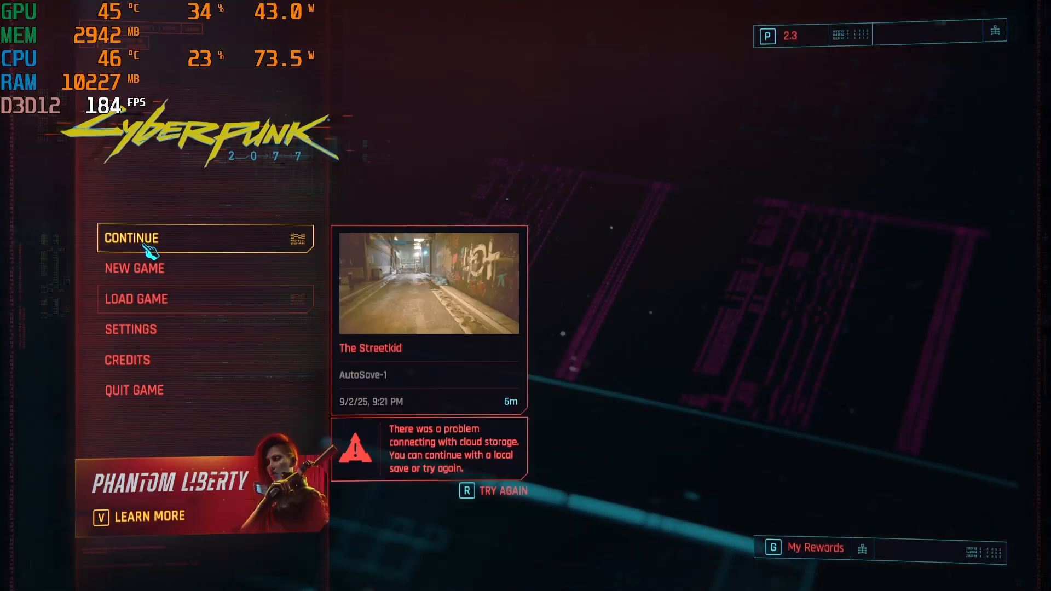
# Step: Run the Medium 1080p benchmark averaging 61.67 FPS and exit to the main menu
pyautogui.click(129, 329)
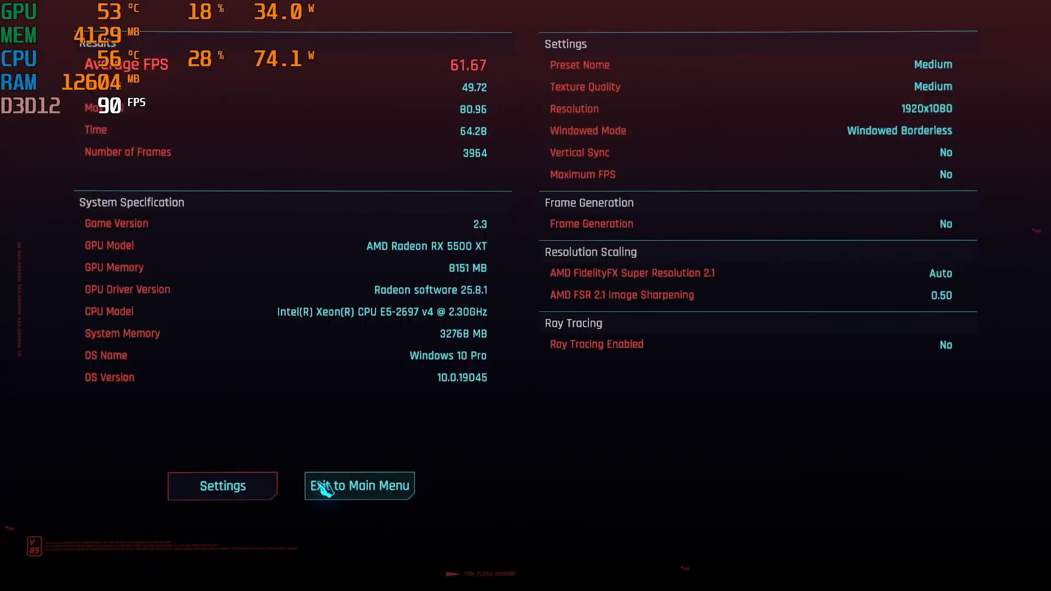
pyautogui.click(359, 485)
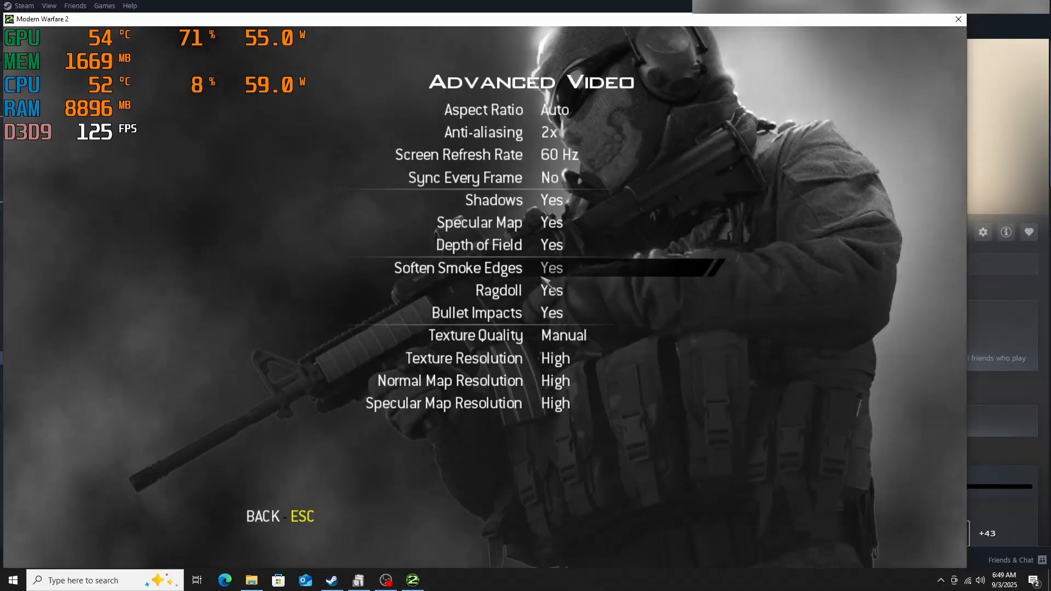
# Step: Back out of the Advanced Video settings showing 2x AA, shadows on, high textures
pyautogui.press('Escape')
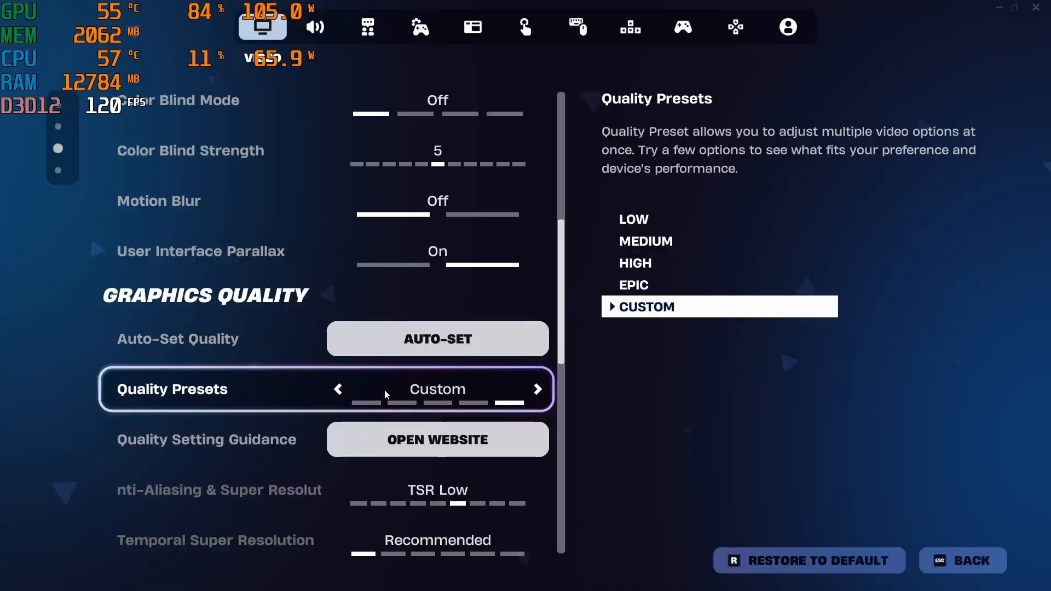
# Step: Raise the Frame Rate Limit from 120 to 144 FPS and return to the match
pyautogui.click(338, 389)
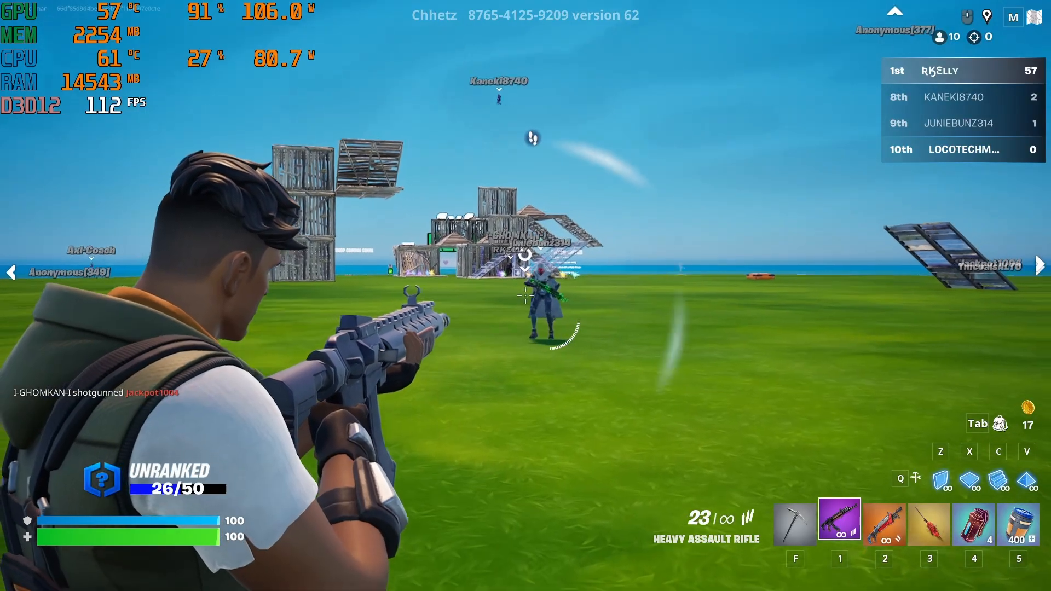
pyautogui.click(525, 296)
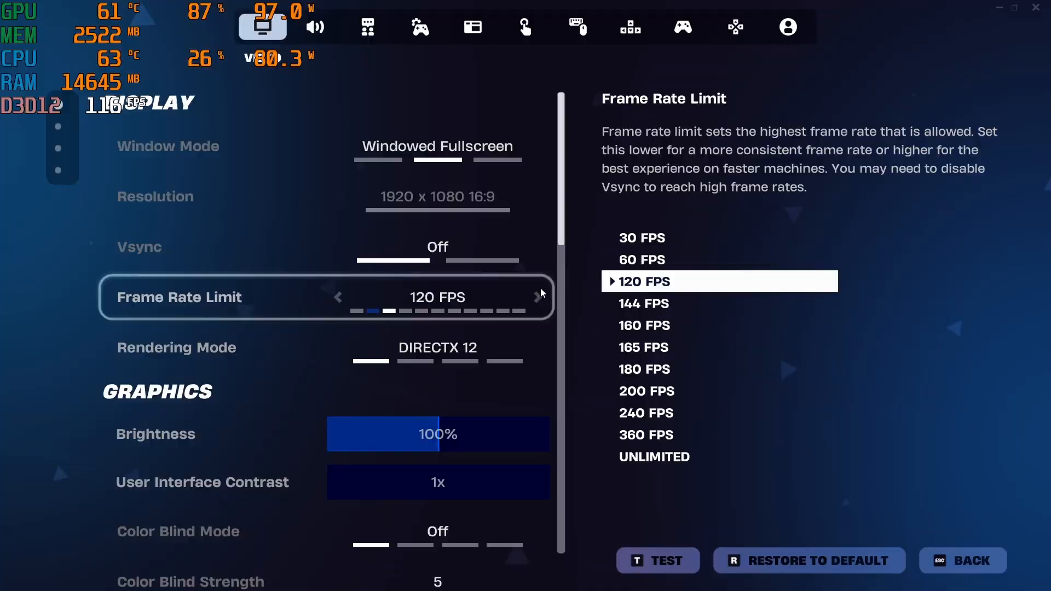
pyautogui.click(536, 297)
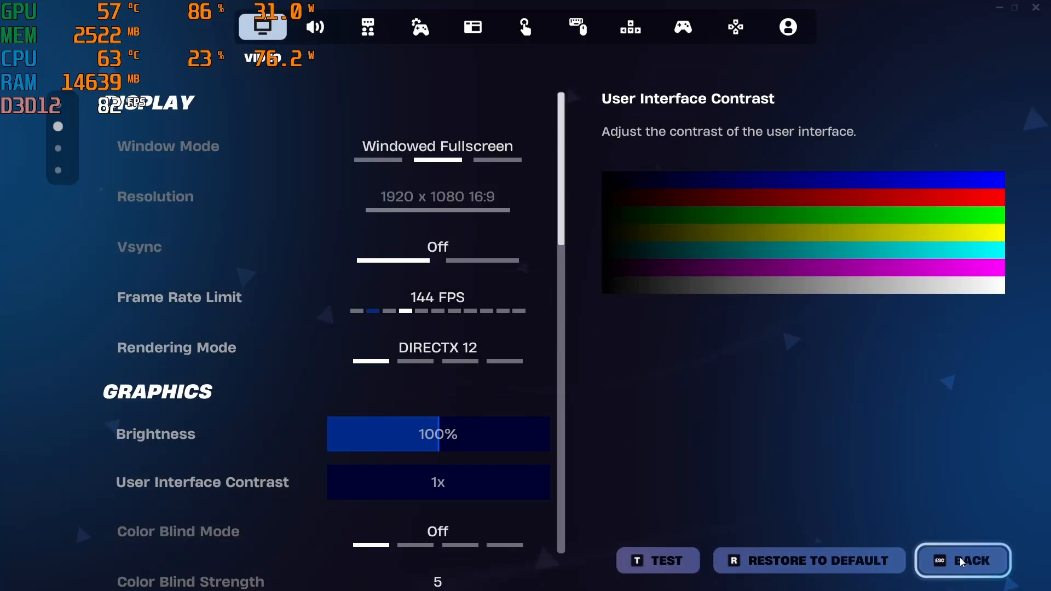
pyautogui.click(962, 560)
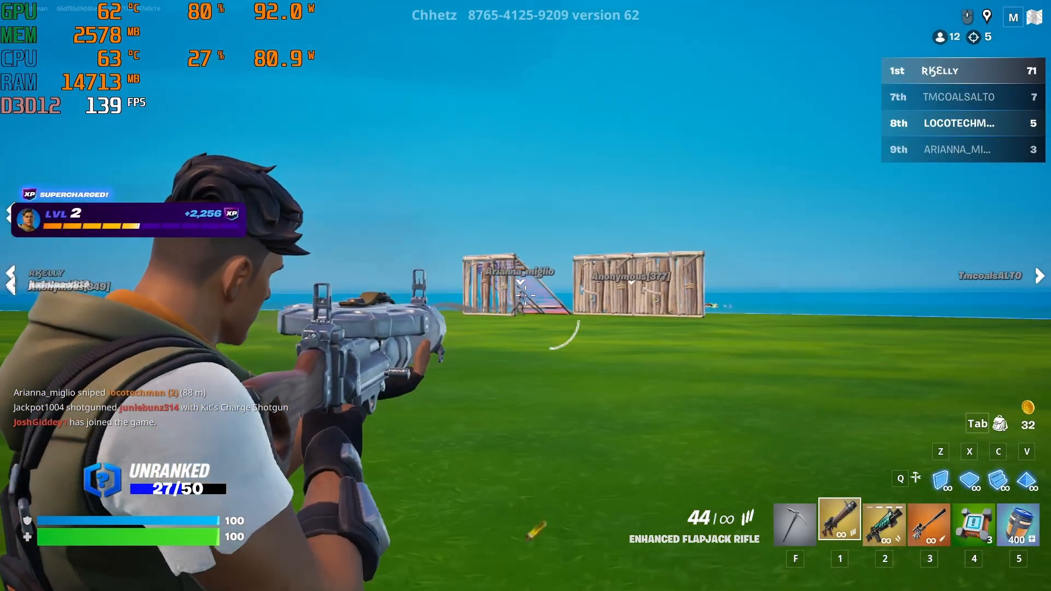
pyautogui.click(526, 296)
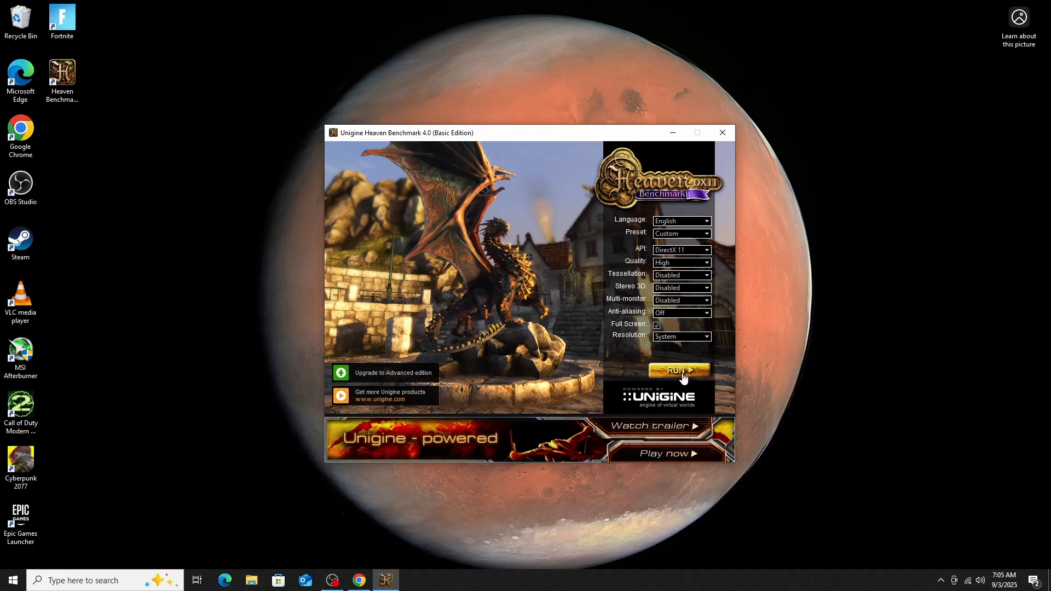
# Step: Run the High-quality DX11 Heaven benchmark scoring 2915 at 115.7 FPS and close the results
pyautogui.click(679, 370)
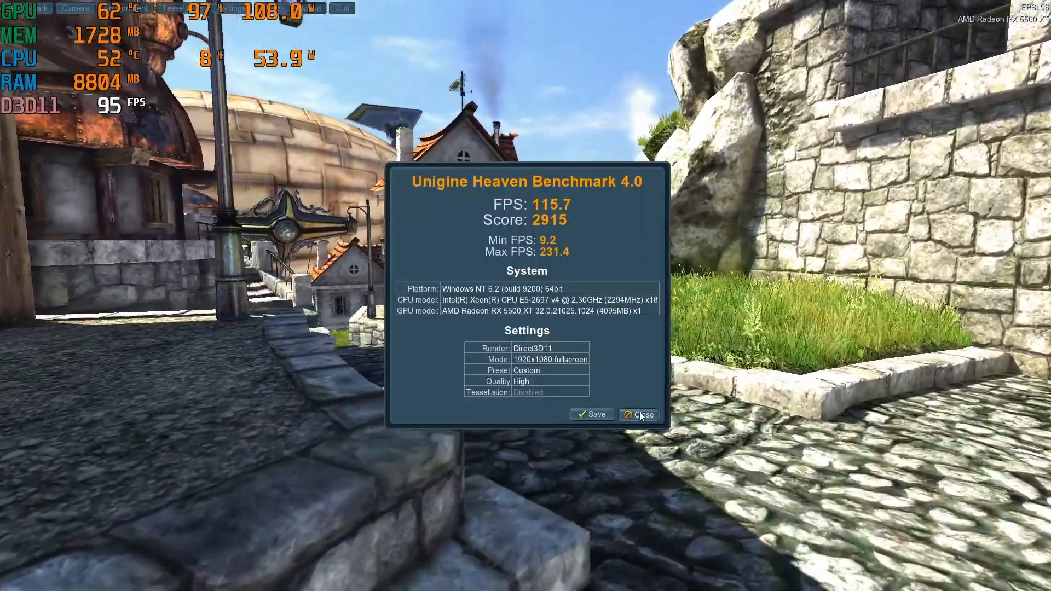
pyautogui.click(637, 413)
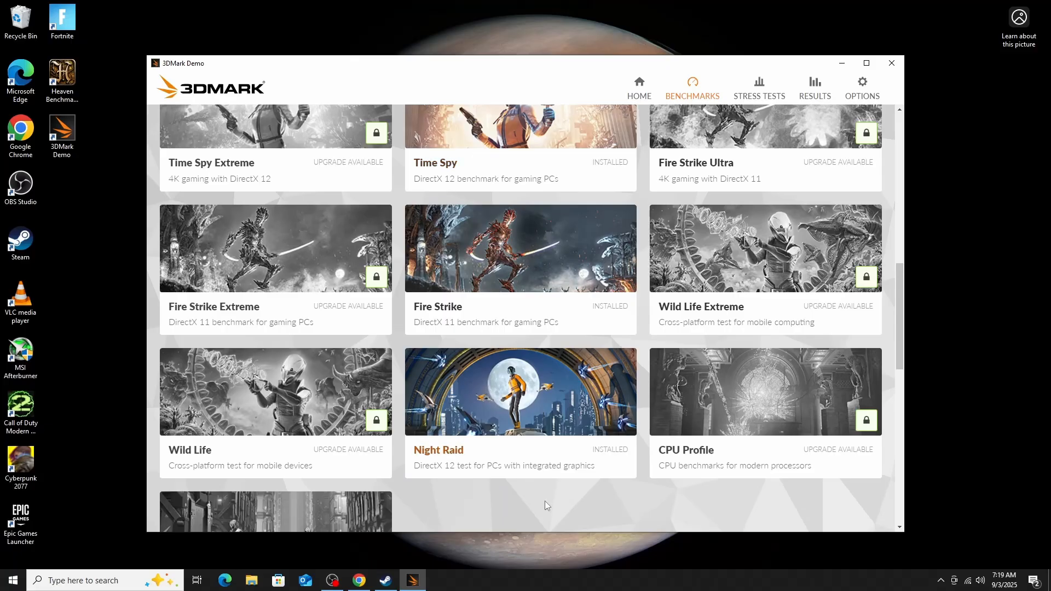
# Step: Run Time Spy, scoring 4815 overall with graphics 4438 and CPU 9303
pyautogui.scroll(-3)
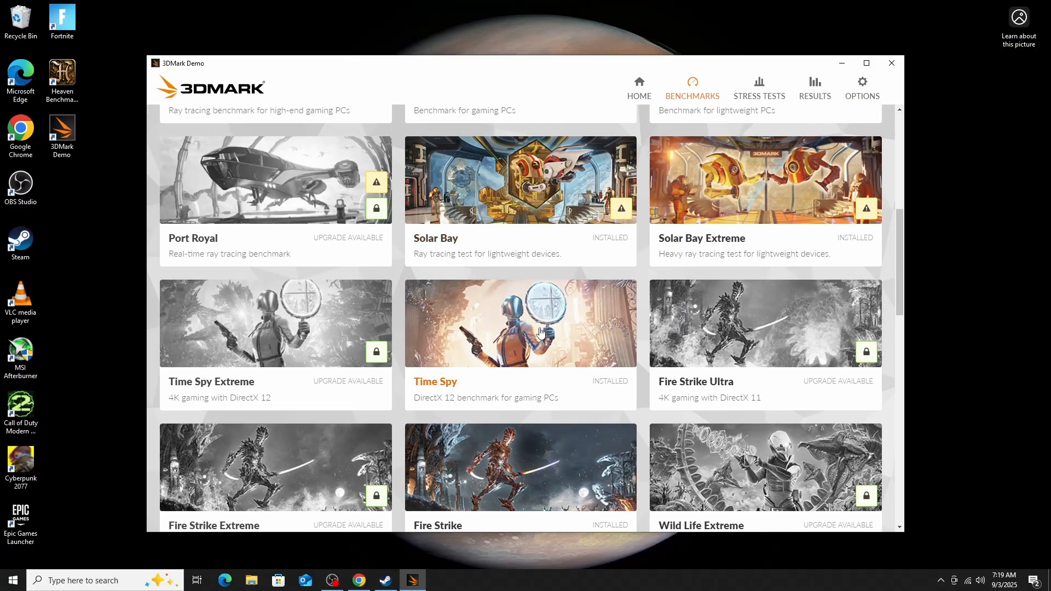
pyautogui.click(518, 323)
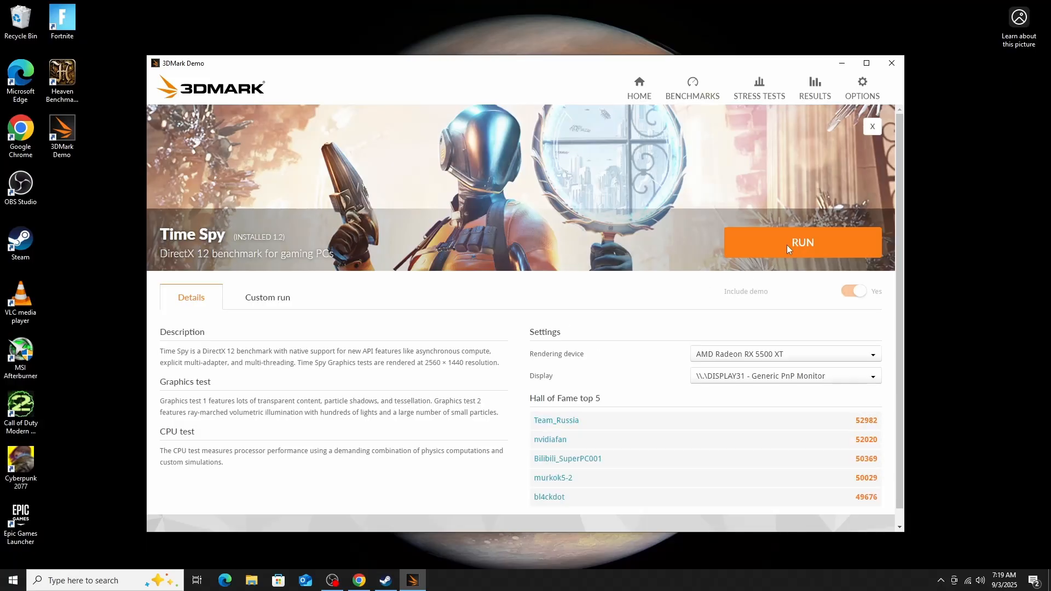
pyautogui.click(801, 242)
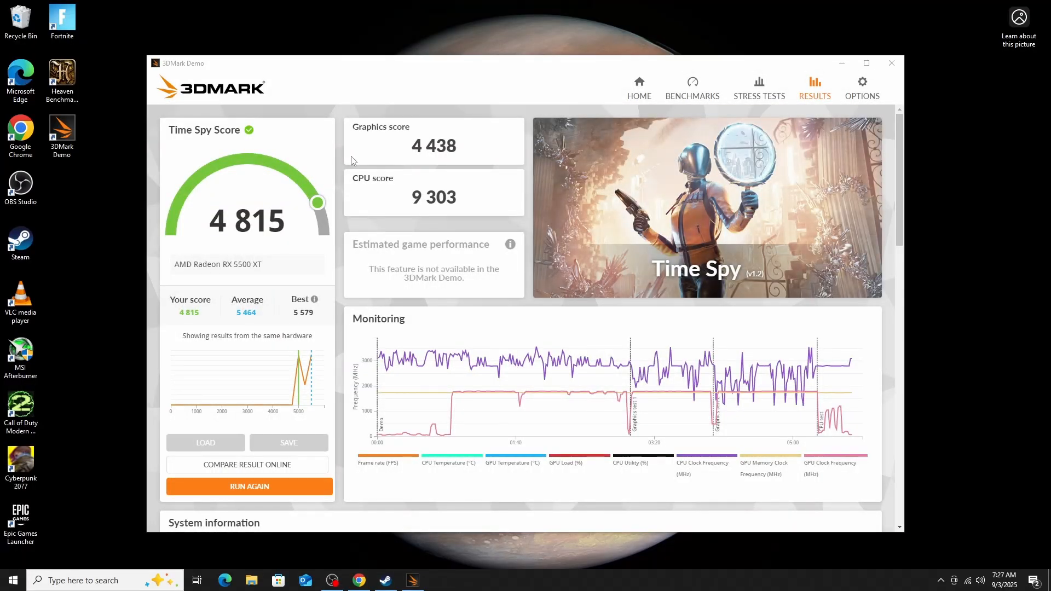
pyautogui.click(247, 464)
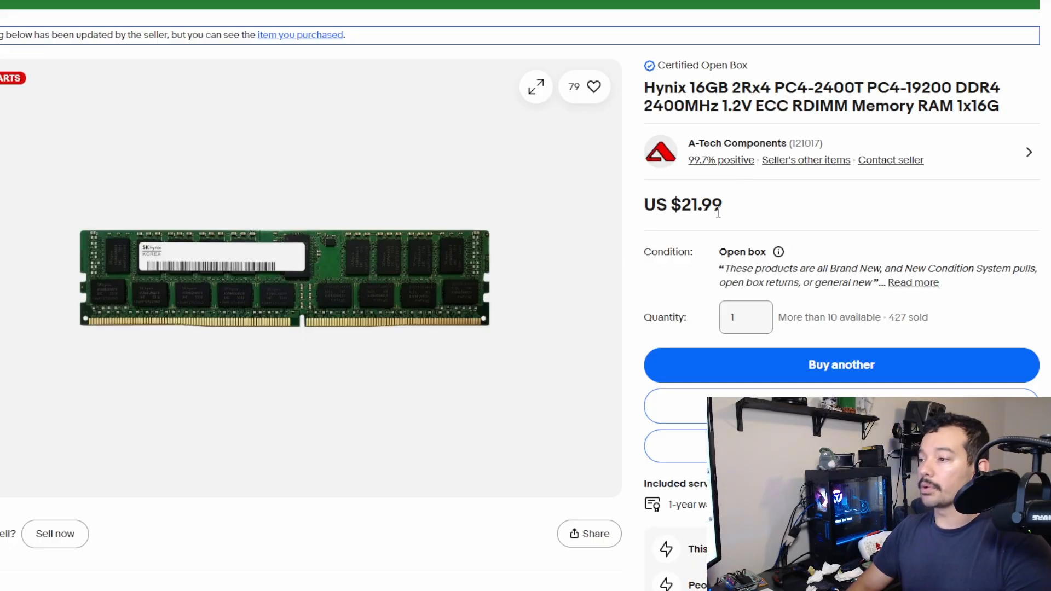
pyautogui.moveTo(729, 207)
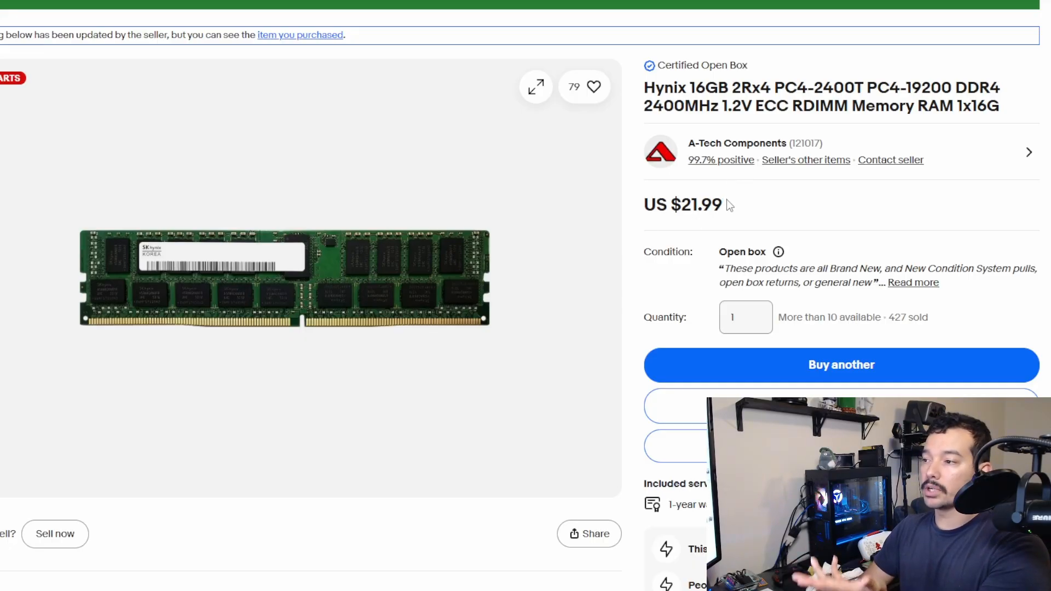
pyautogui.moveTo(718, 222)
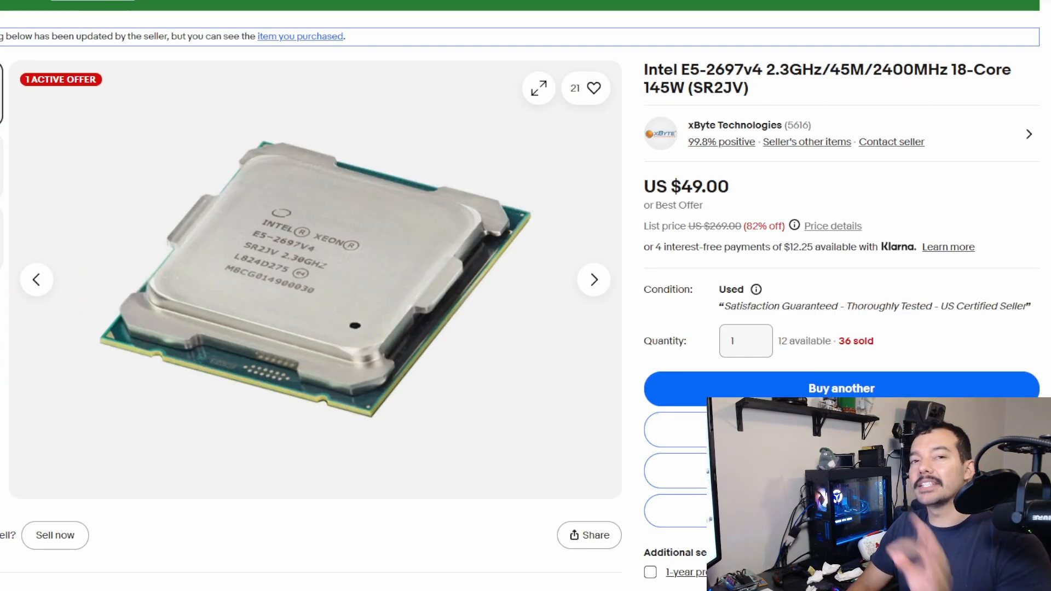
pyautogui.moveTo(377, 338)
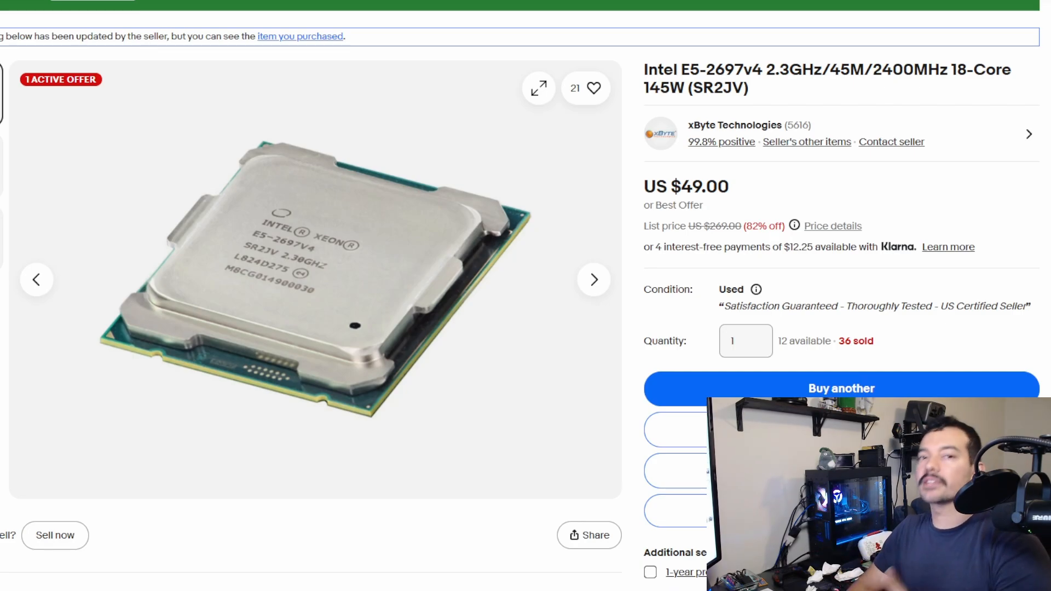
pyautogui.moveTo(458, 244)
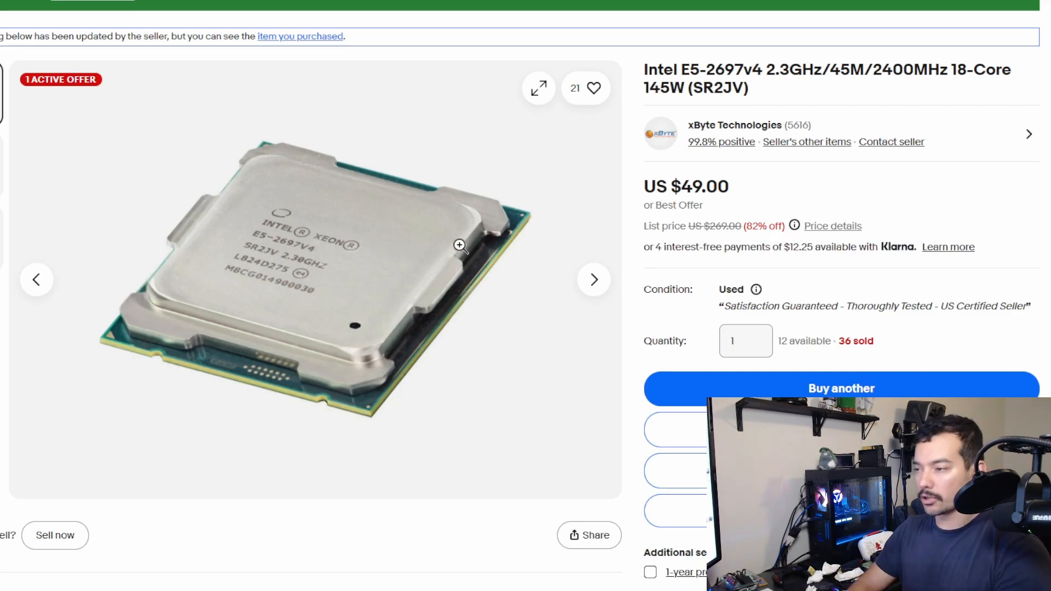
pyautogui.moveTo(565, 289)
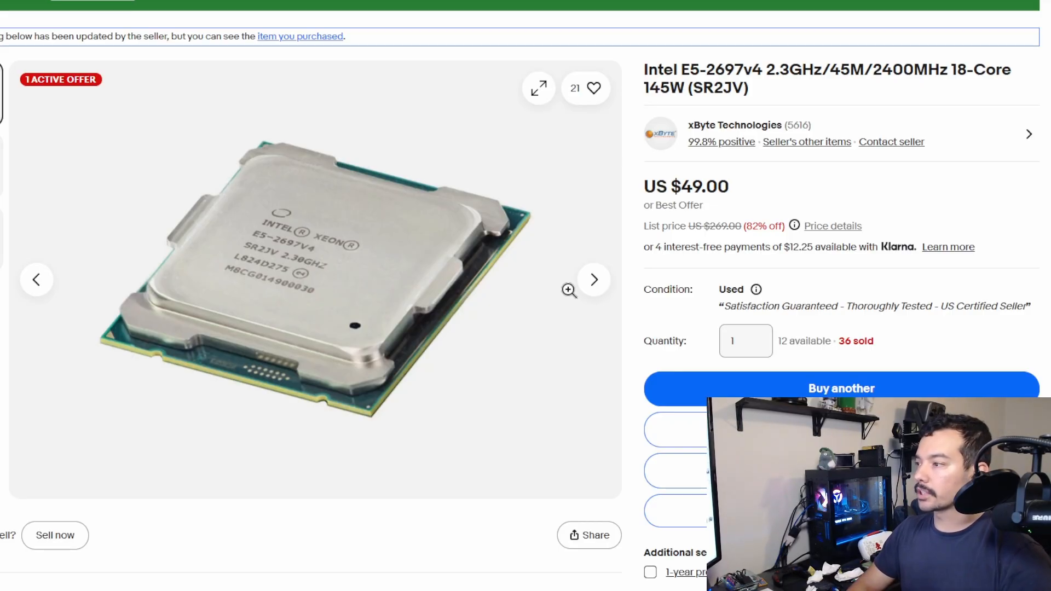
pyautogui.moveTo(583, 294)
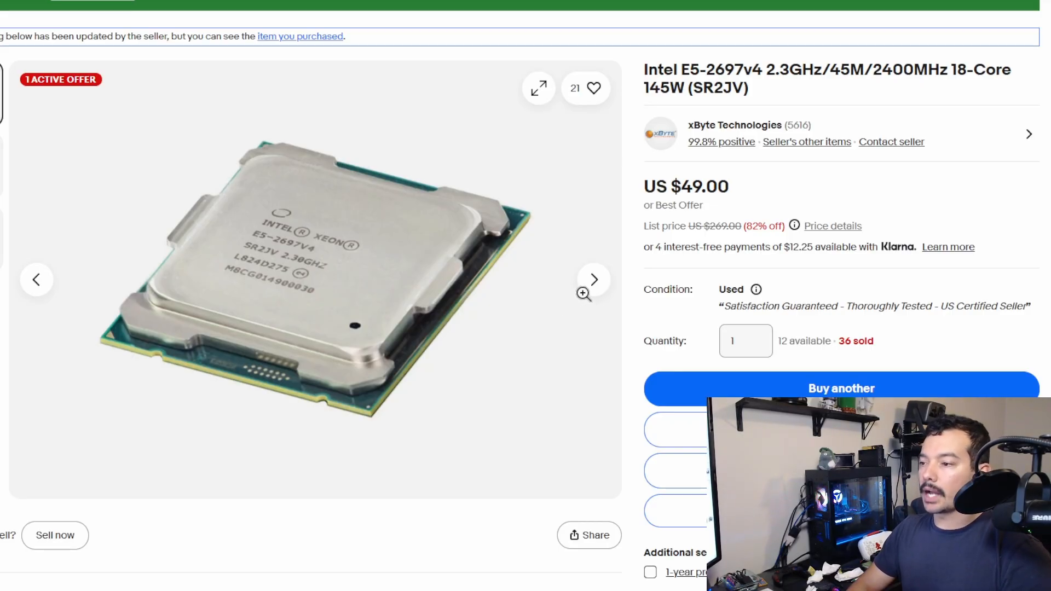
pyautogui.moveTo(925, 197)
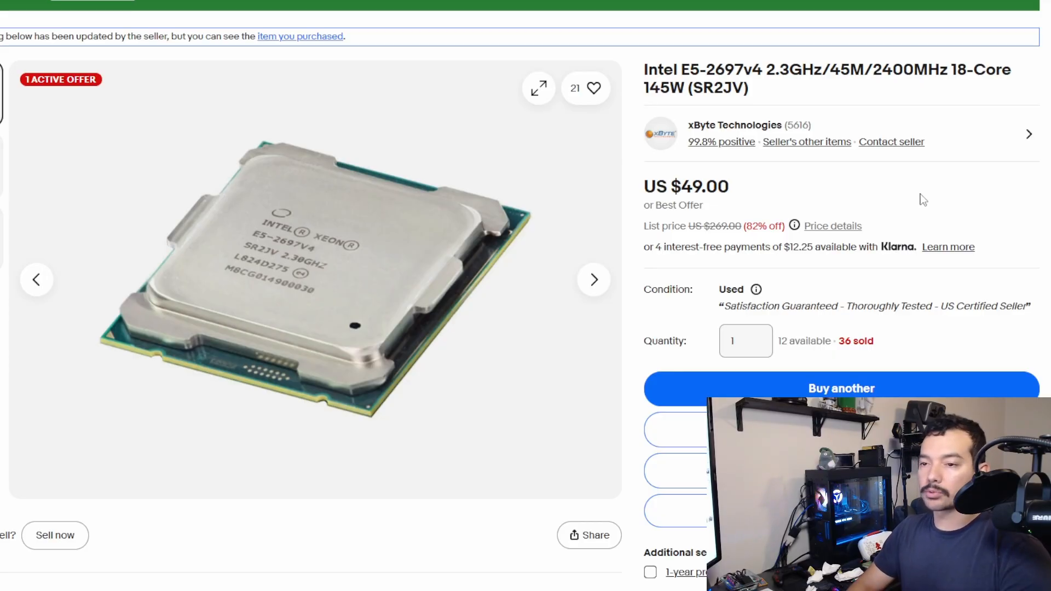
pyautogui.moveTo(917, 205)
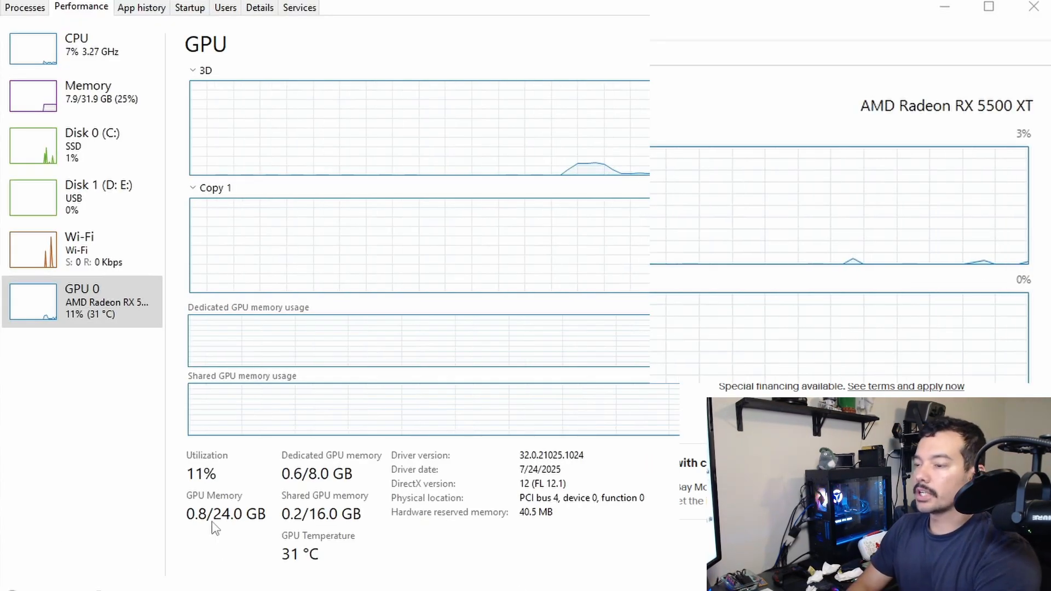
pyautogui.click(80, 48)
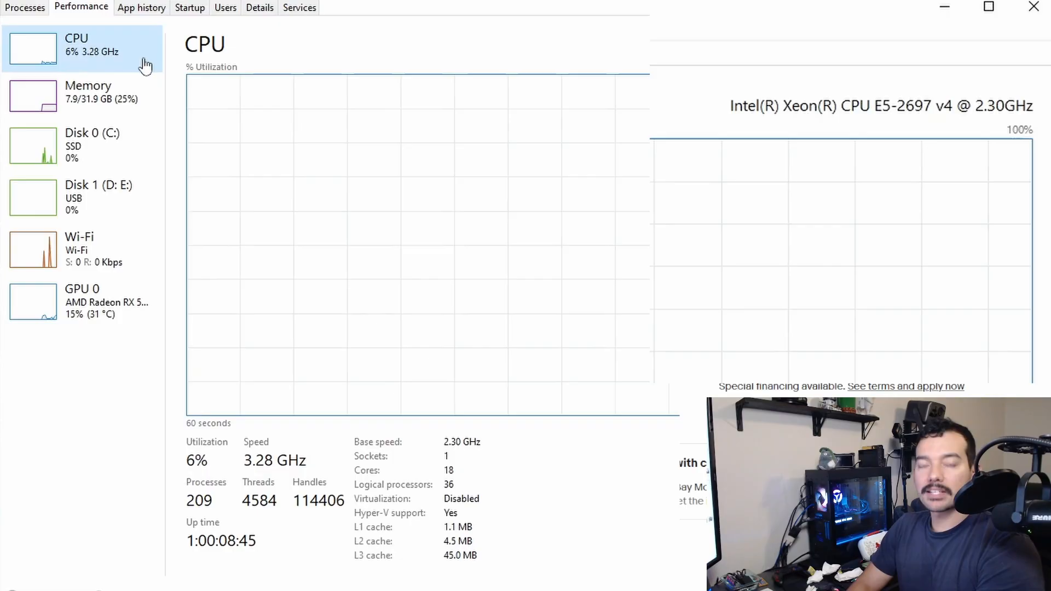
pyautogui.moveTo(615, 494)
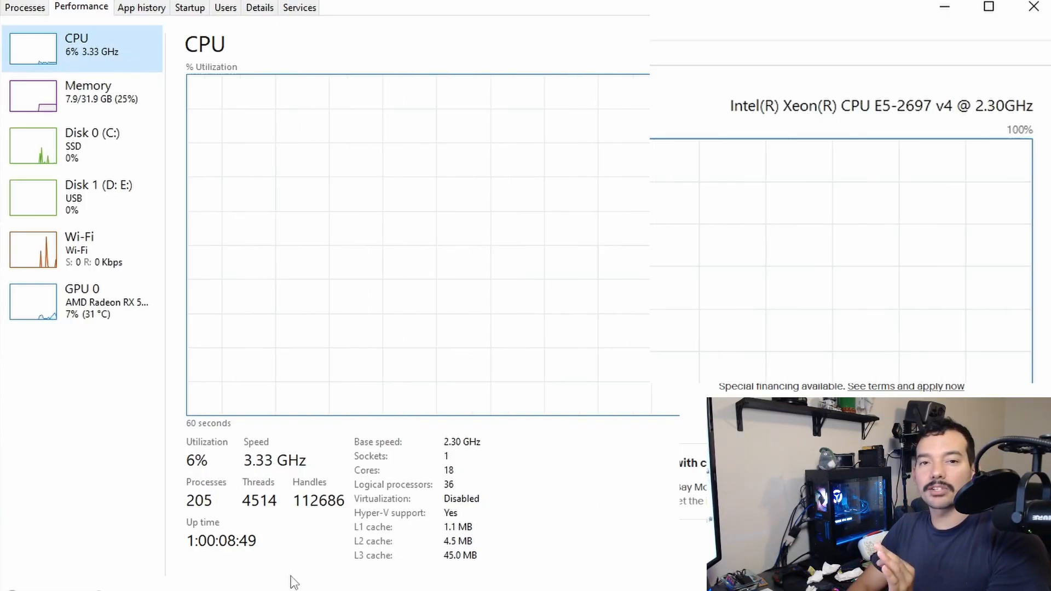
pyautogui.click(88, 94)
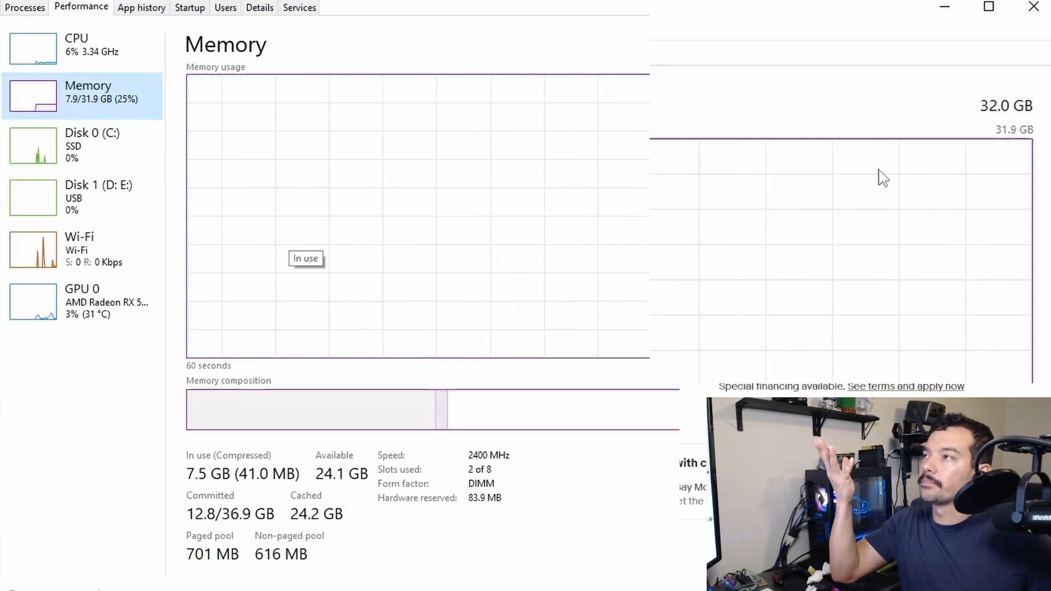
pyautogui.click(80, 145)
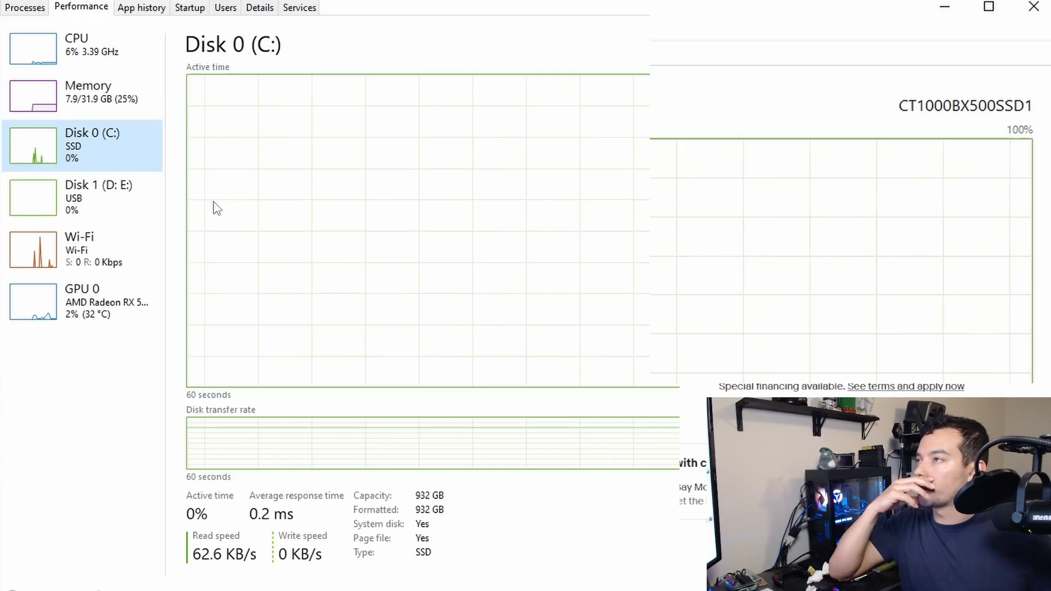
pyautogui.moveTo(126, 208)
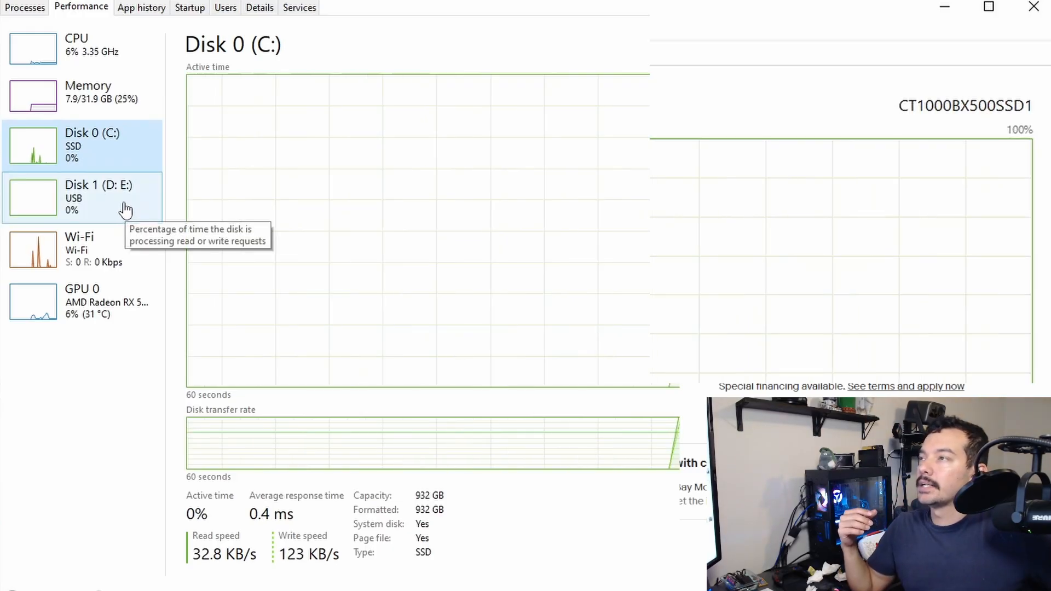
pyautogui.click(83, 197)
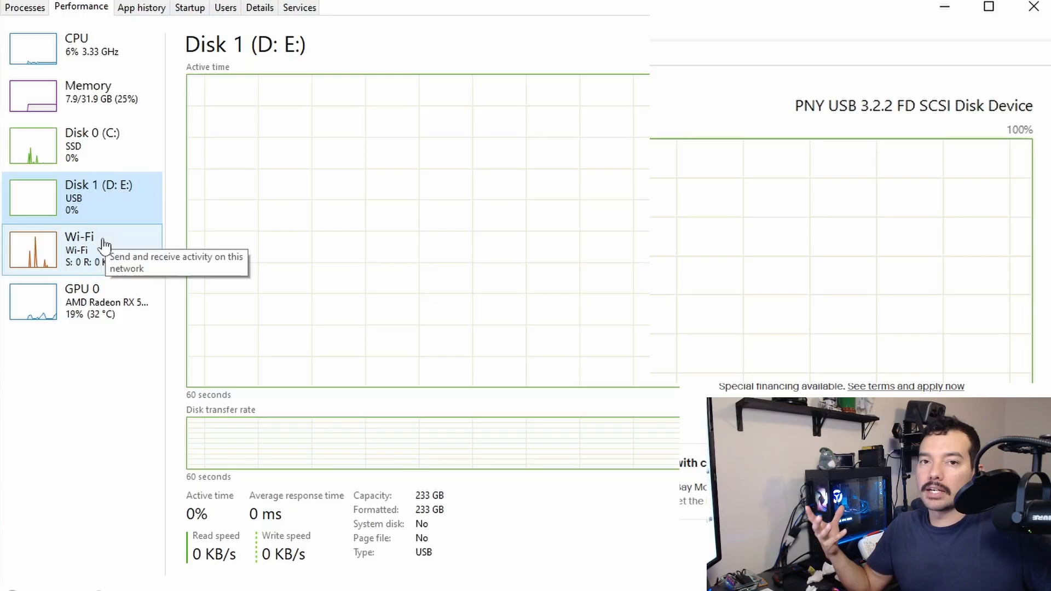
pyautogui.click(79, 249)
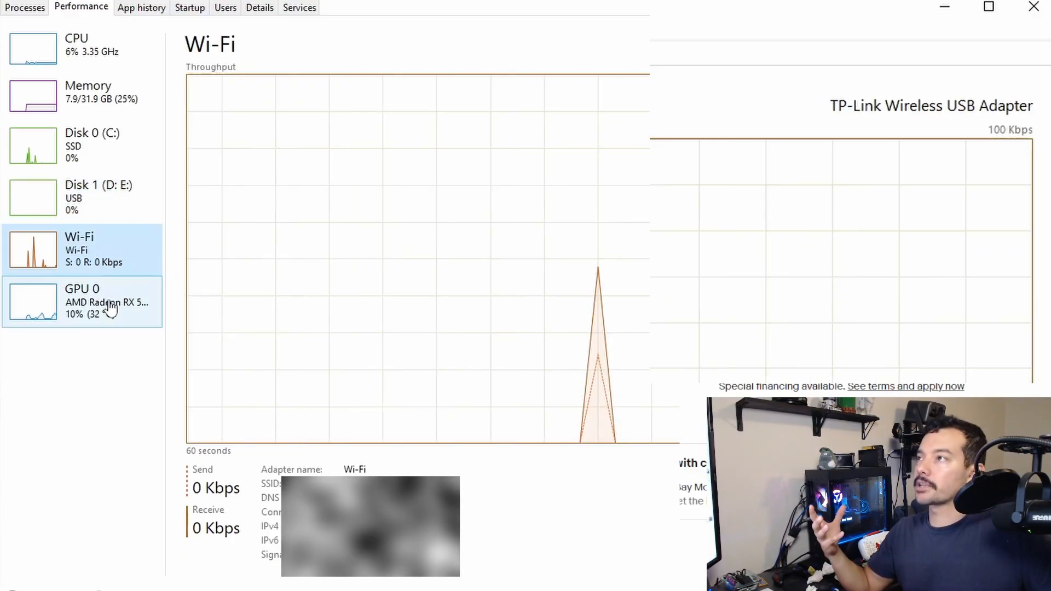
pyautogui.click(80, 302)
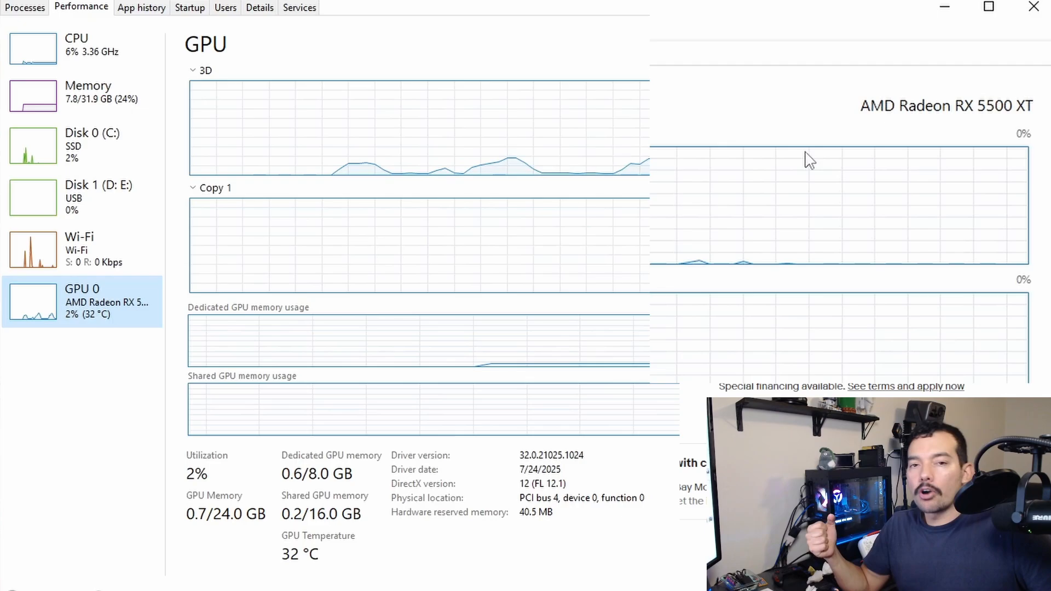
pyautogui.moveTo(855, 120)
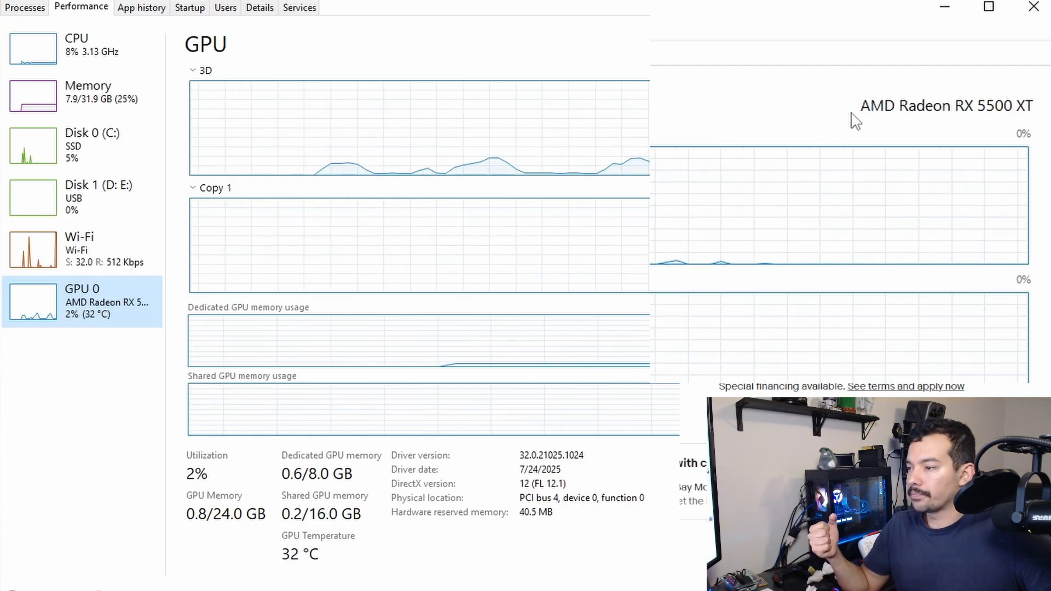